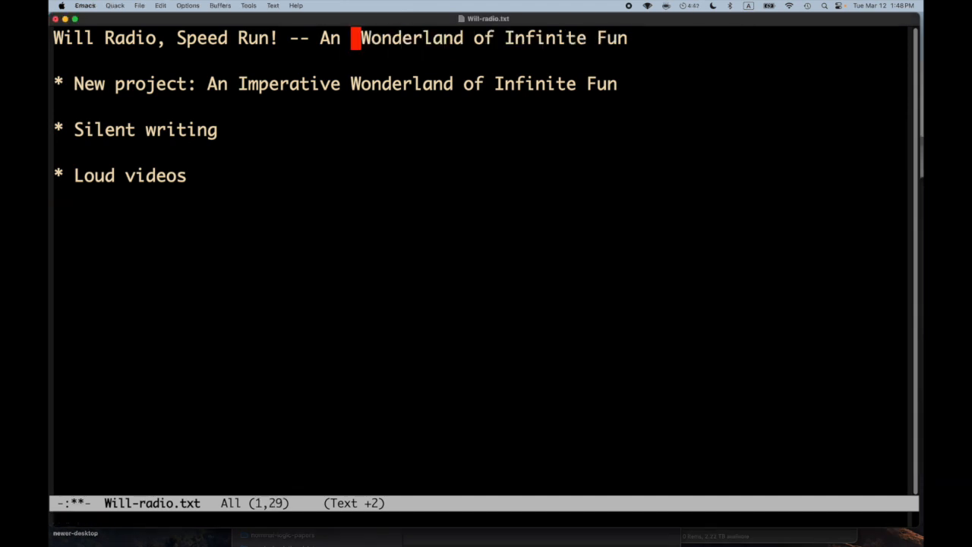
Step: Make the title and New project heading read 'An Imperishable Wonderland of Infinite Fun'
type("Imperis")
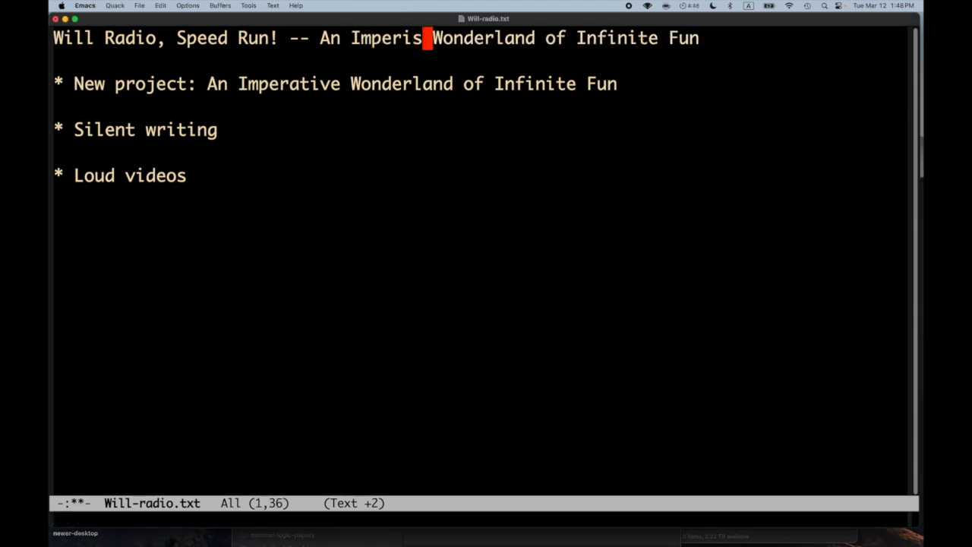
type("habl")
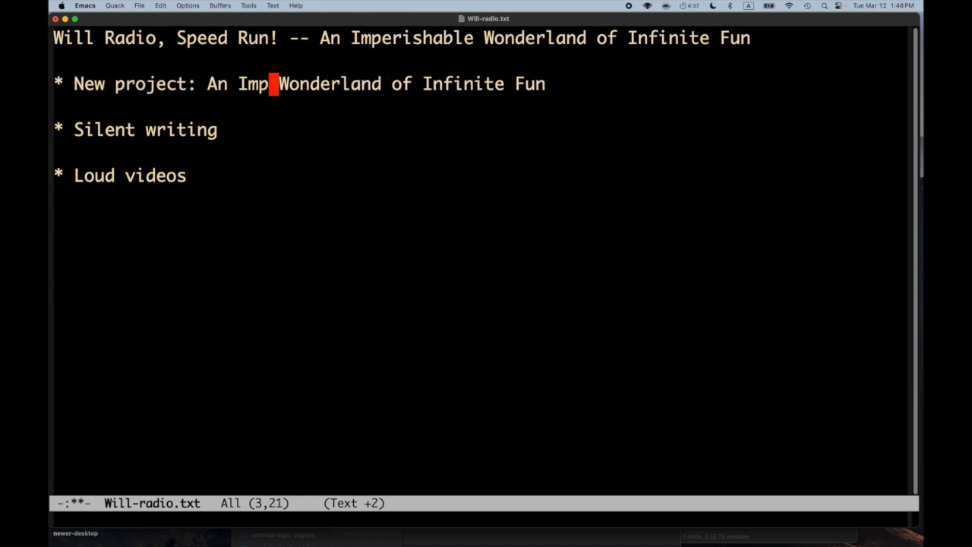
type("erishable")
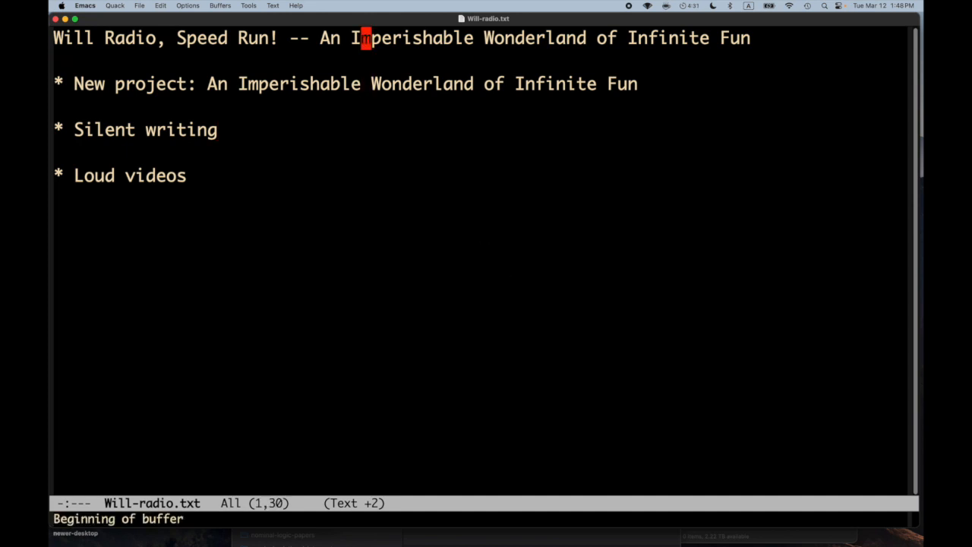
Step: Move to the New project heading, then switch to the Clock app via the app switcher
key("down")
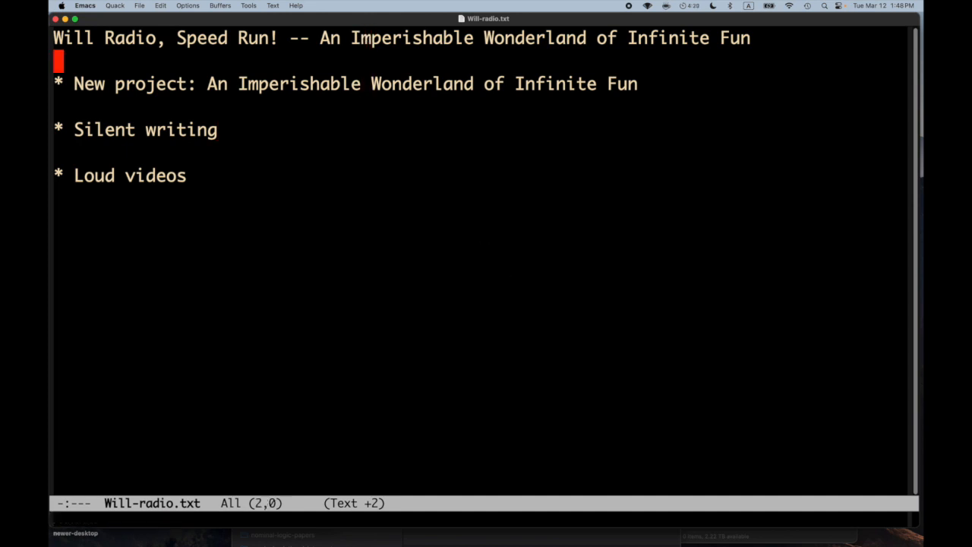
key("down")
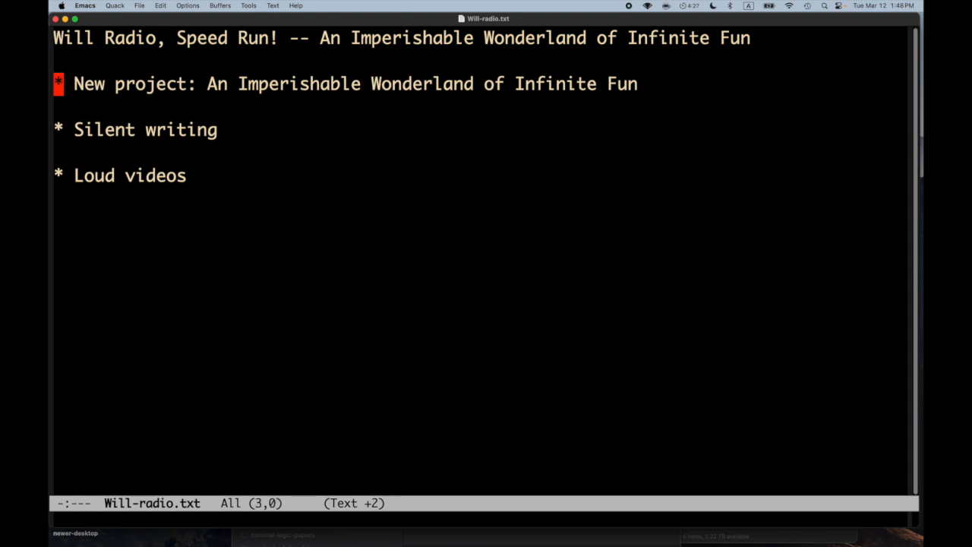
key("Cmd+Tab")
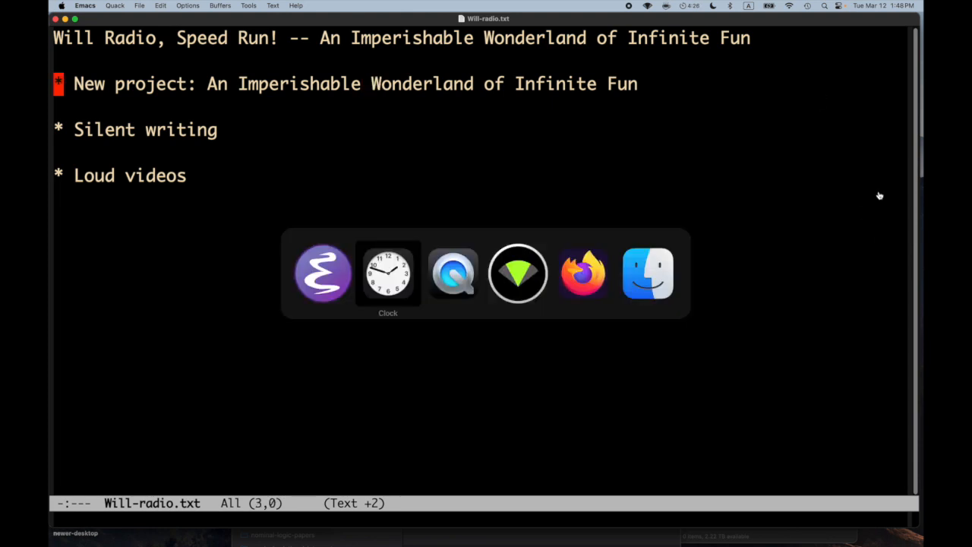
left_click(387, 273)
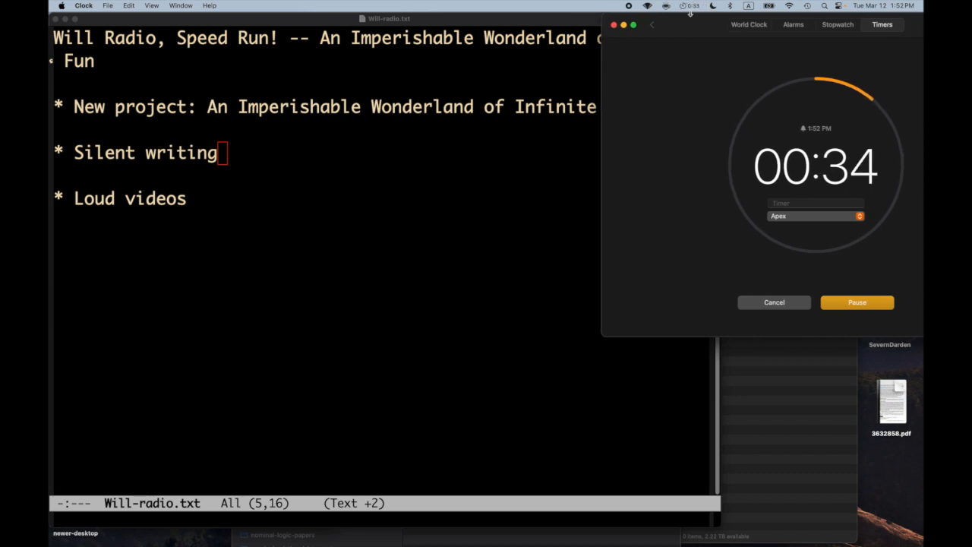
mouse_move(297, 185)
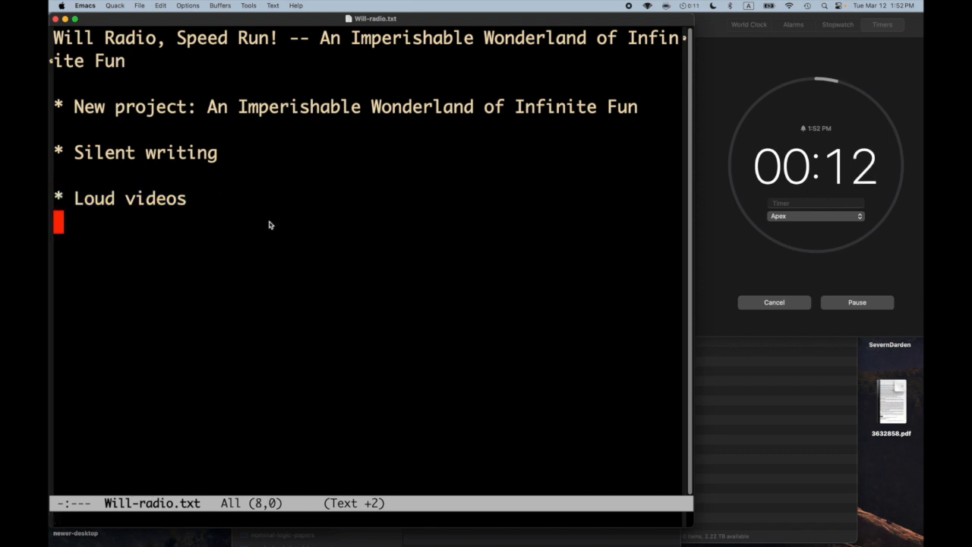
mouse_move(252, 212)
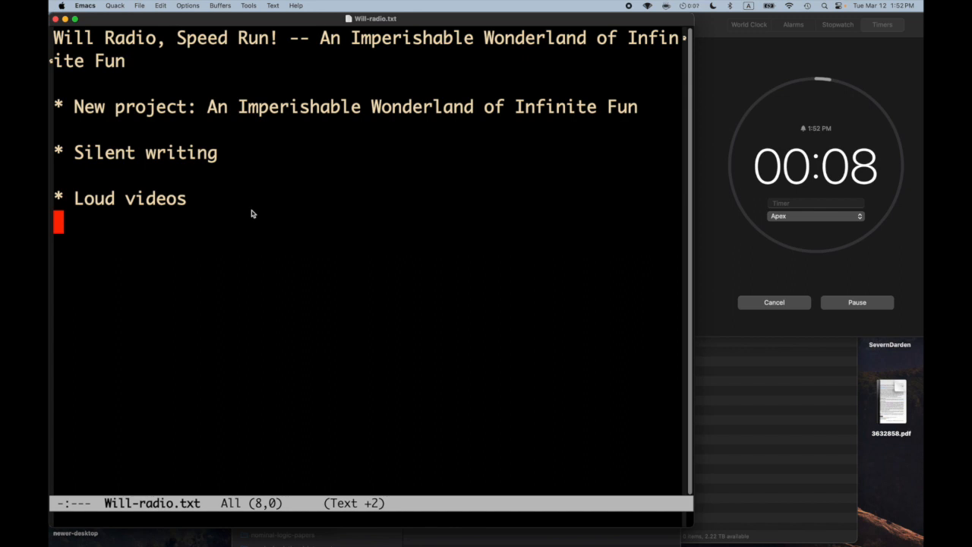
mouse_move(753, 264)
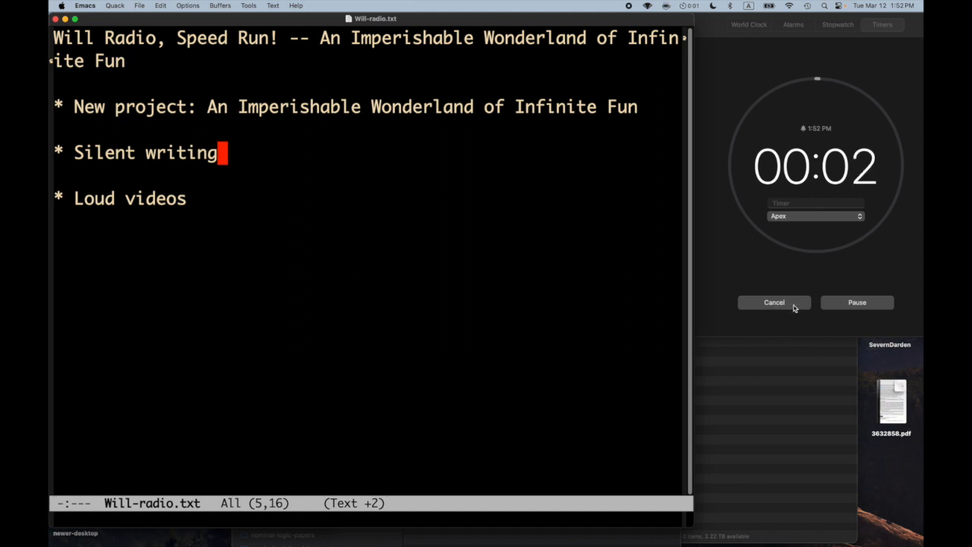
Step: Cancel the running countdown, resetting the timer to 00:05:00
left_click(775, 302)
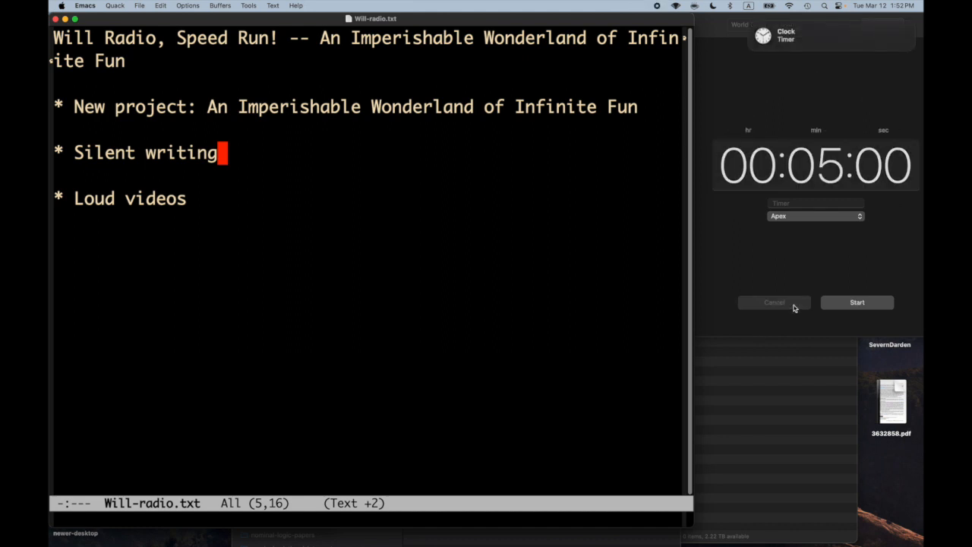
mouse_move(762, 84)
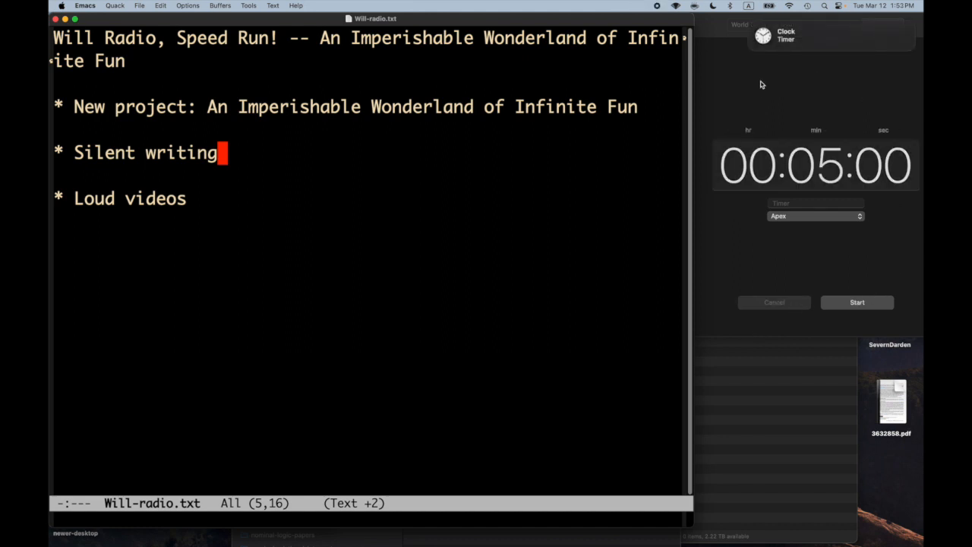